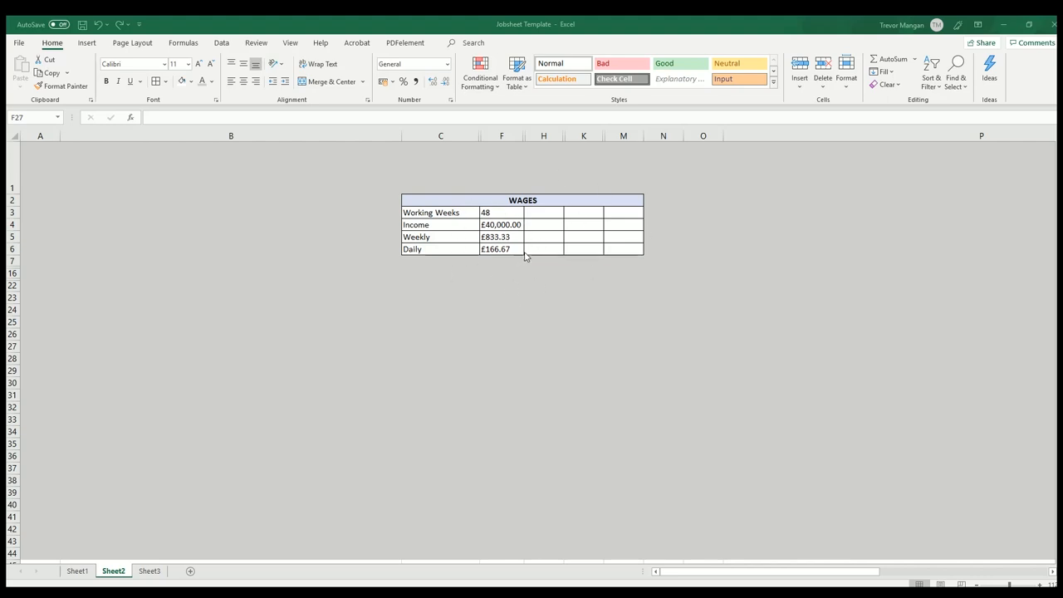
Review the yearly Income, Working Weeks and Weekly wage formulas in the WAGES table.
{"action": "left_click", "coordinate": [500, 224]}
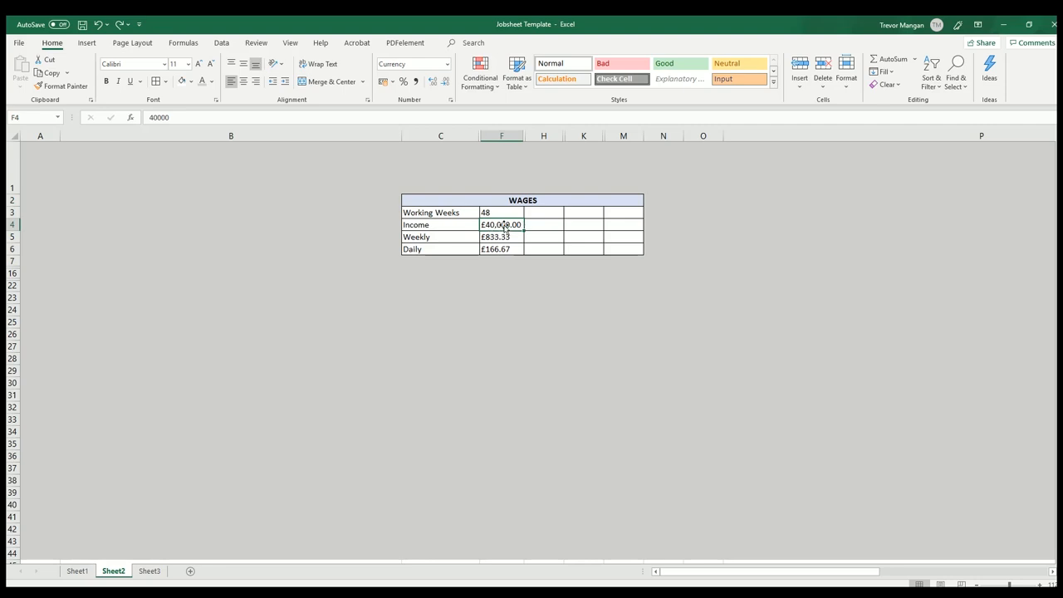
{"action": "mouse_move", "coordinate": [508, 218]}
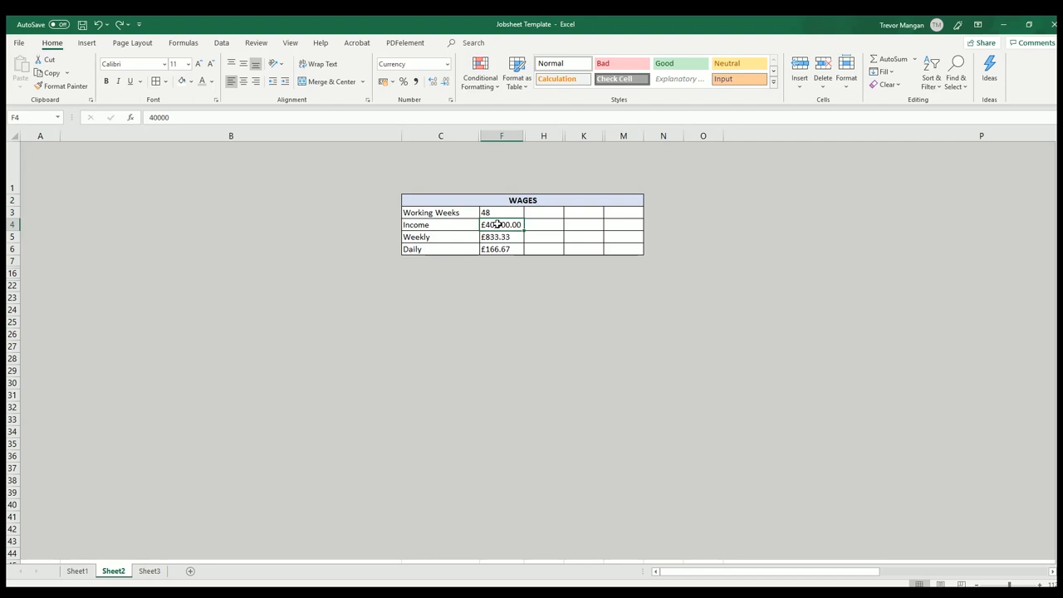
{"action": "left_click", "coordinate": [502, 212]}
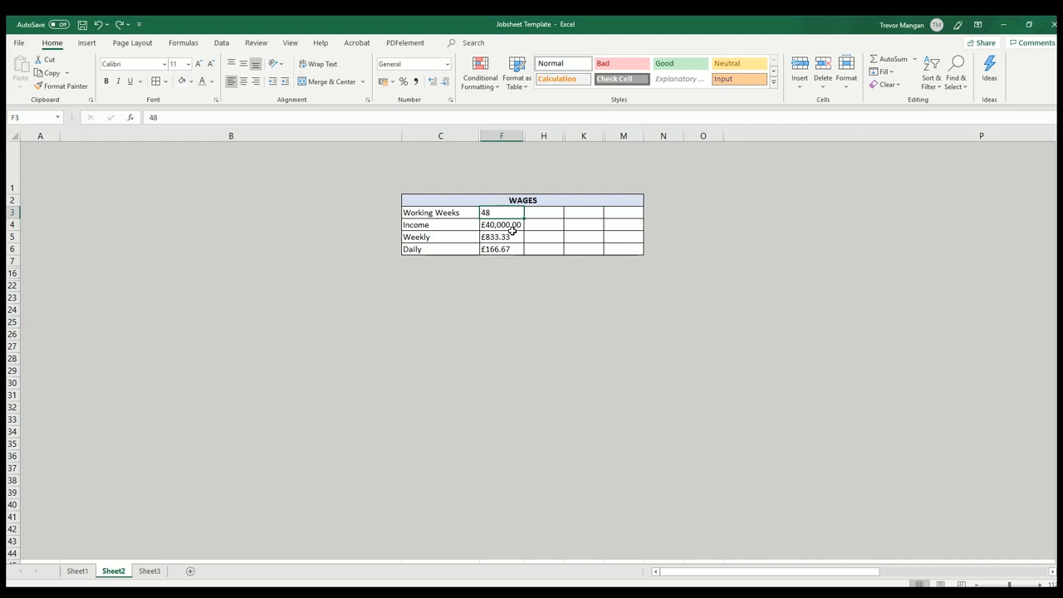
{"action": "left_click", "coordinate": [501, 236]}
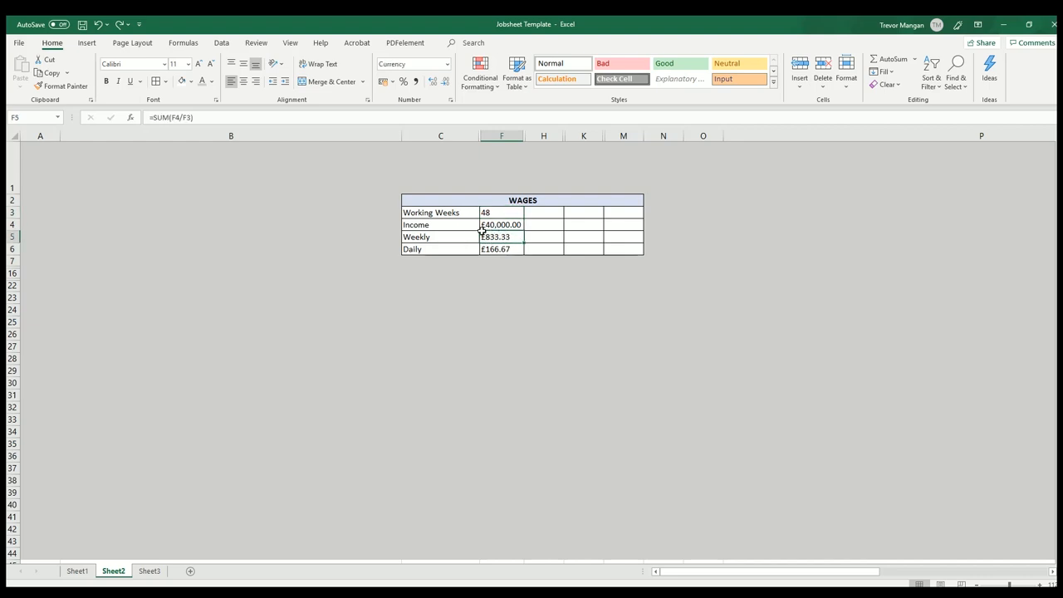
Recheck the Daily wage formula and select the Daily row of the wages table.
{"action": "left_click", "coordinate": [502, 249]}
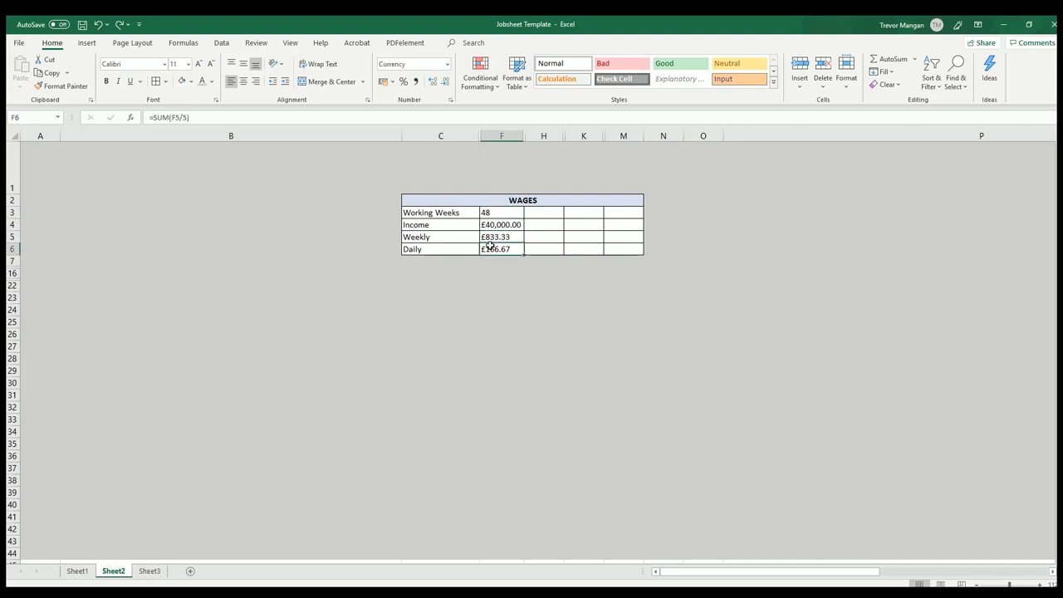
{"action": "left_click", "coordinate": [440, 249]}
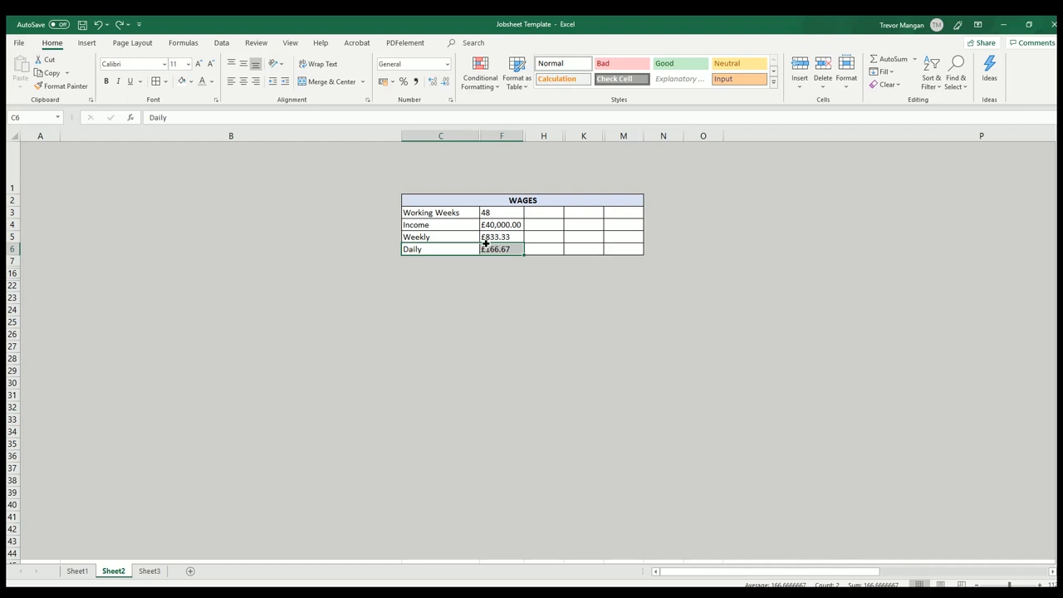
{"action": "left_click", "coordinate": [501, 249]}
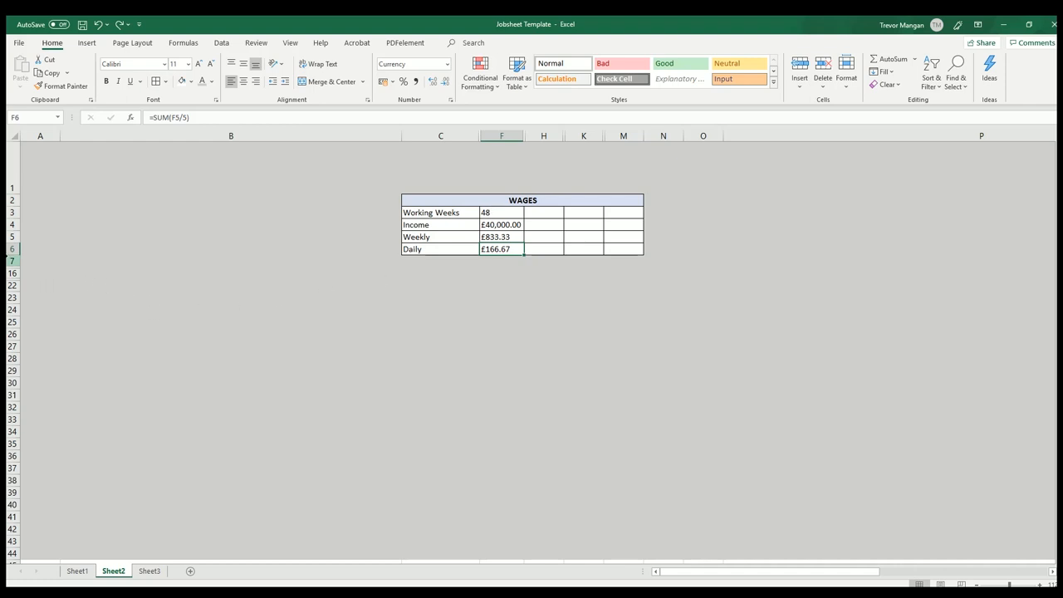
{"action": "left_click", "coordinate": [12, 248]}
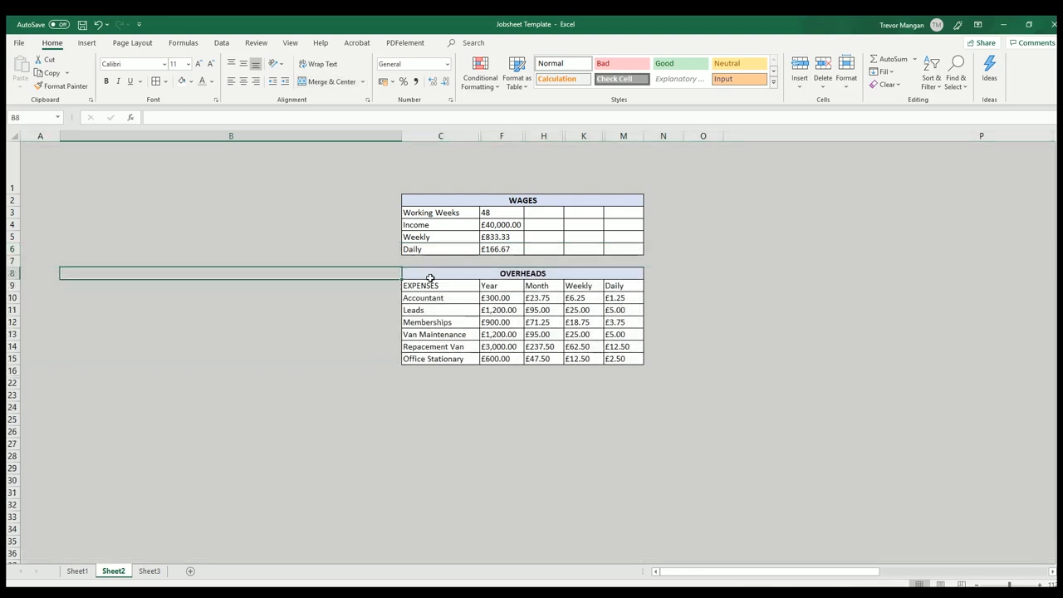
Review the Leads, Memberships, replacement van and Office Stationary yearly formulas, then select the TOTALS rows.
{"action": "left_click", "coordinate": [502, 309]}
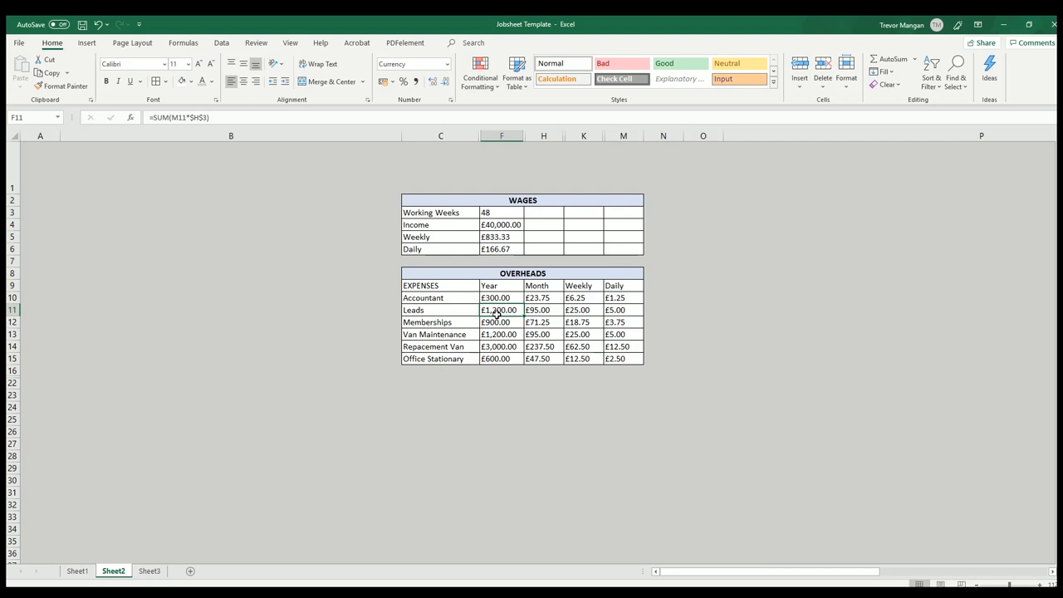
{"action": "left_click", "coordinate": [501, 321]}
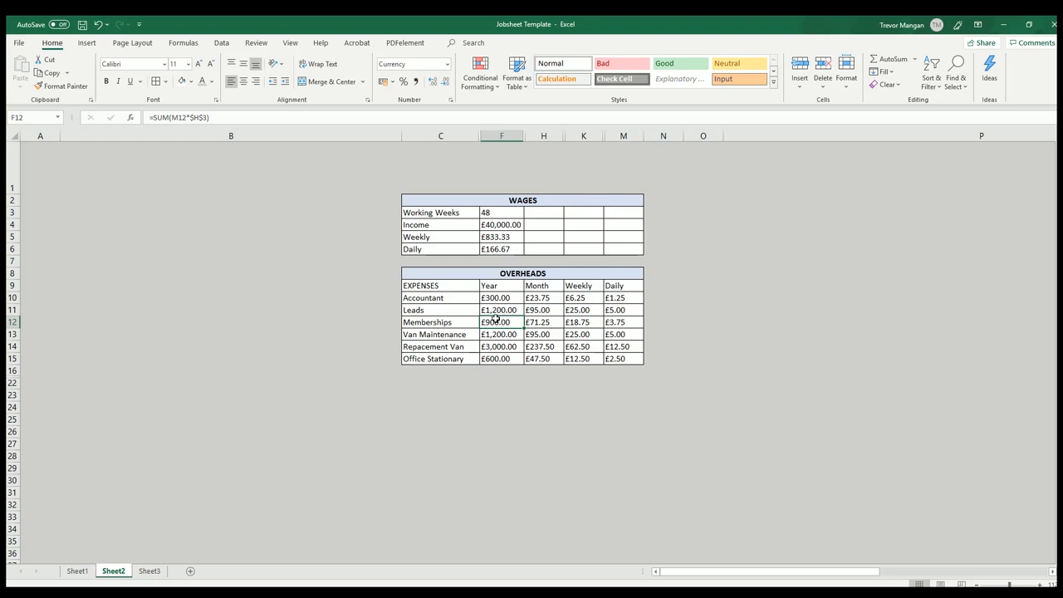
{"action": "mouse_move", "coordinate": [498, 328]}
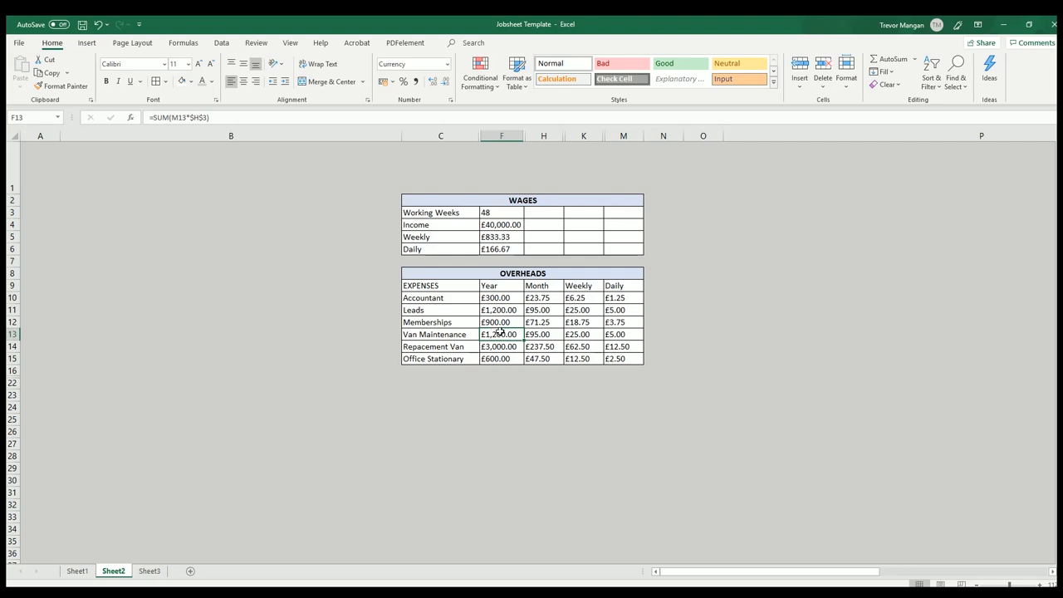
{"action": "left_click", "coordinate": [500, 346]}
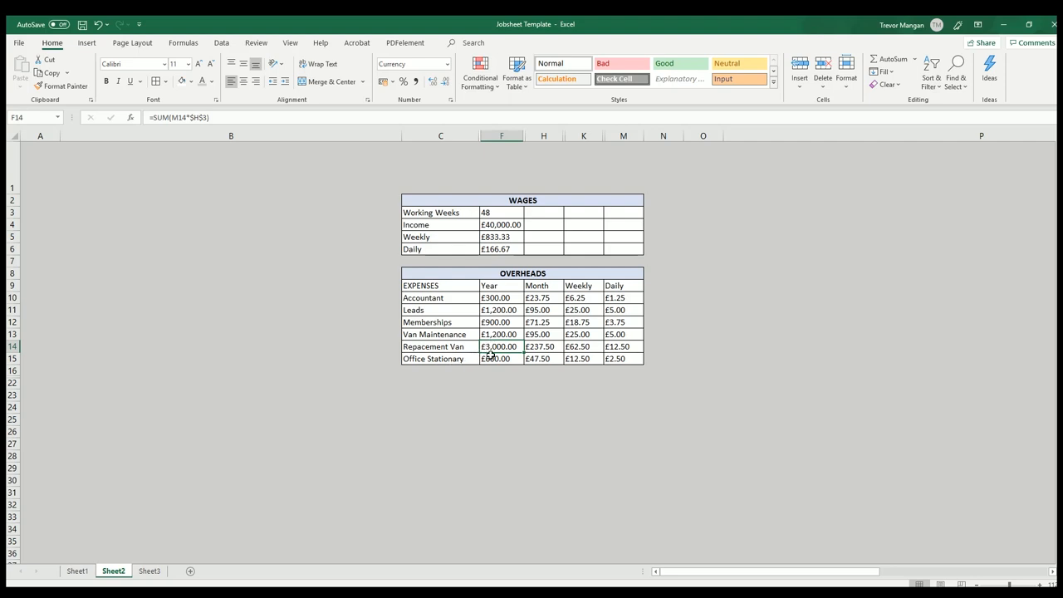
{"action": "left_click", "coordinate": [501, 358]}
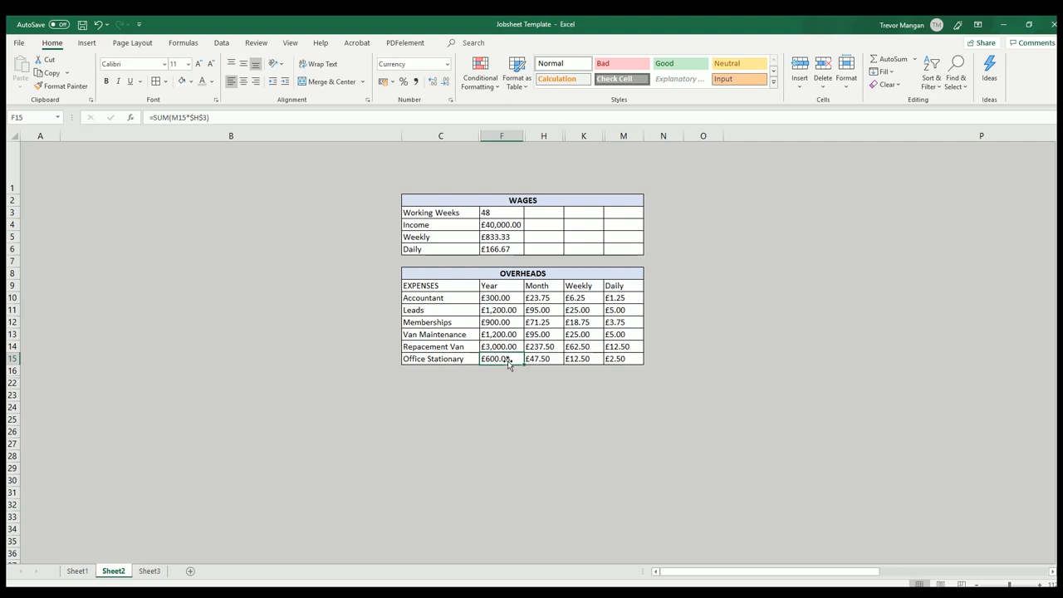
{"action": "mouse_move", "coordinate": [454, 298]}
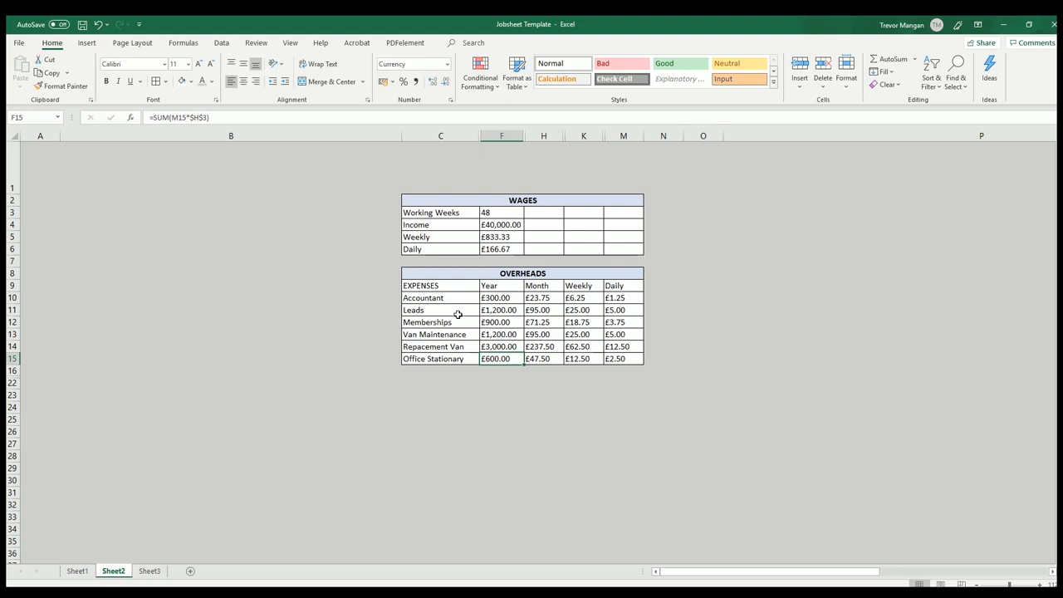
{"action": "mouse_move", "coordinate": [476, 299]}
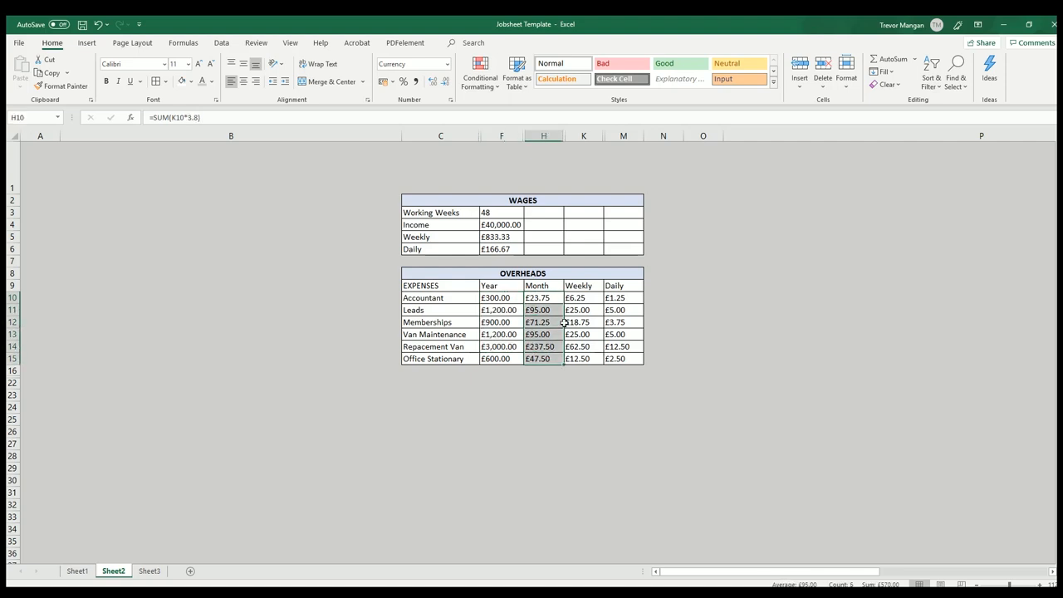
{"action": "left_click", "coordinate": [583, 310]}
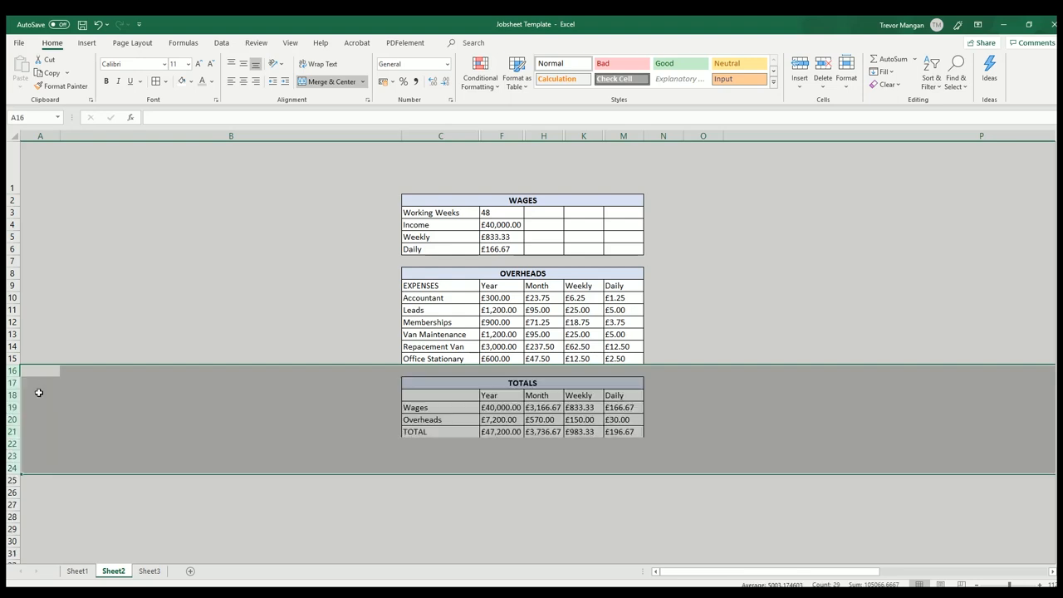
{"action": "left_click", "coordinate": [231, 383]}
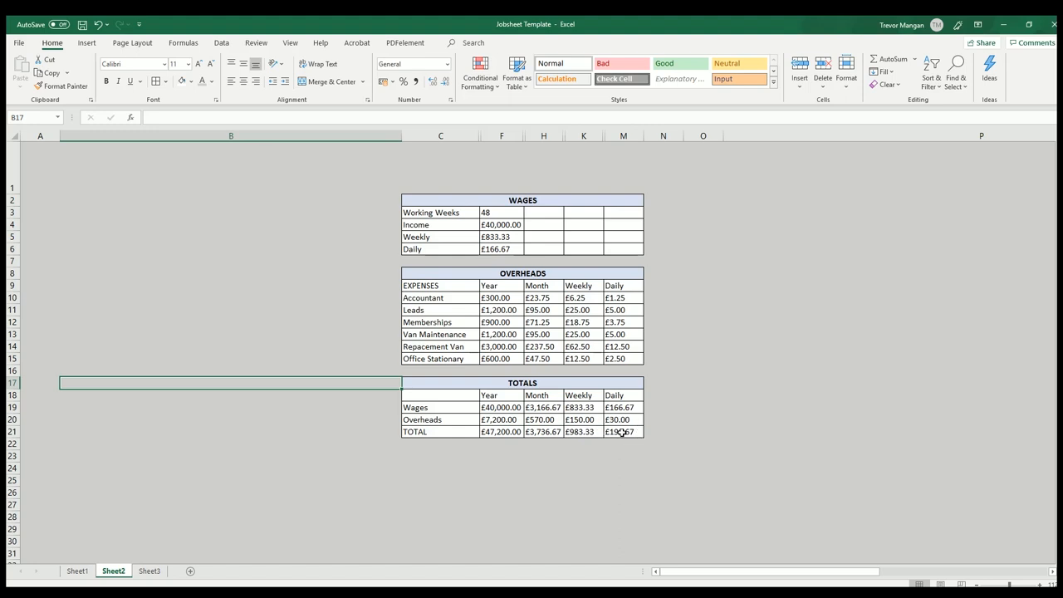
{"action": "left_click", "coordinate": [501, 248]}
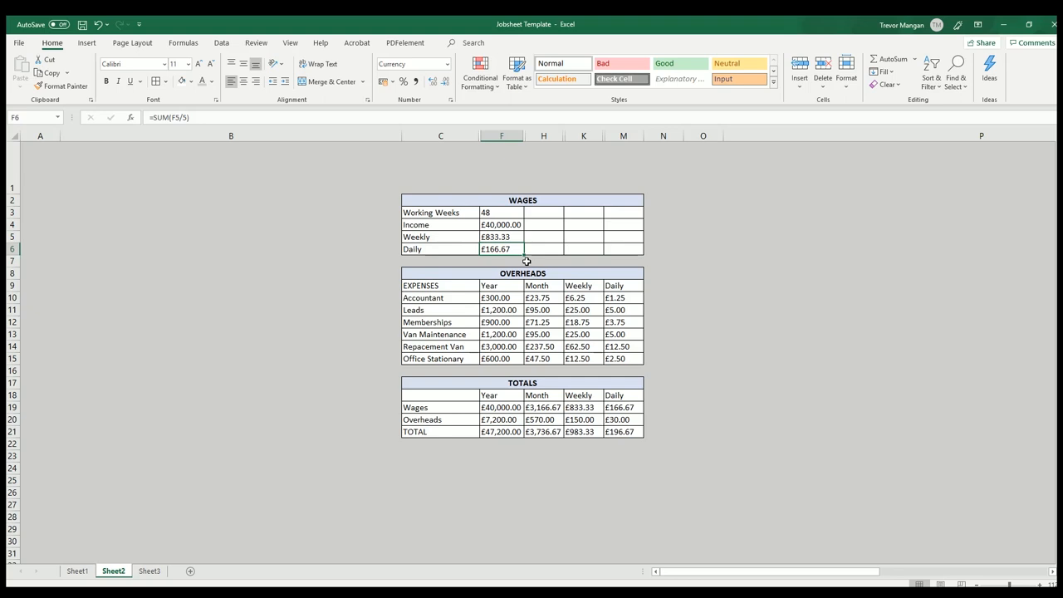
{"action": "mouse_move", "coordinate": [492, 249]}
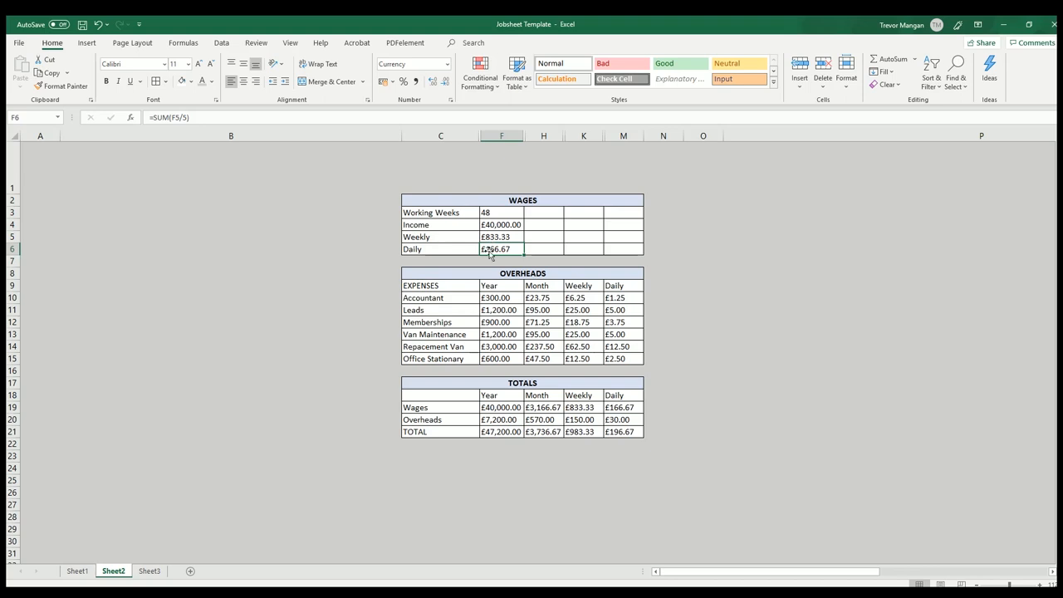
{"action": "mouse_move", "coordinate": [627, 430]}
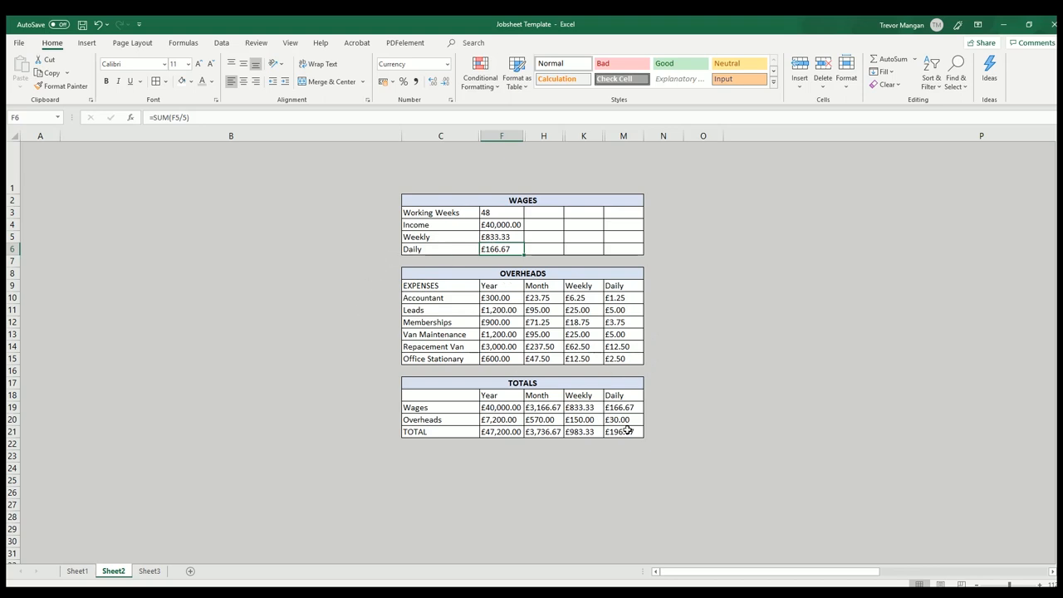
{"action": "mouse_move", "coordinate": [479, 285]}
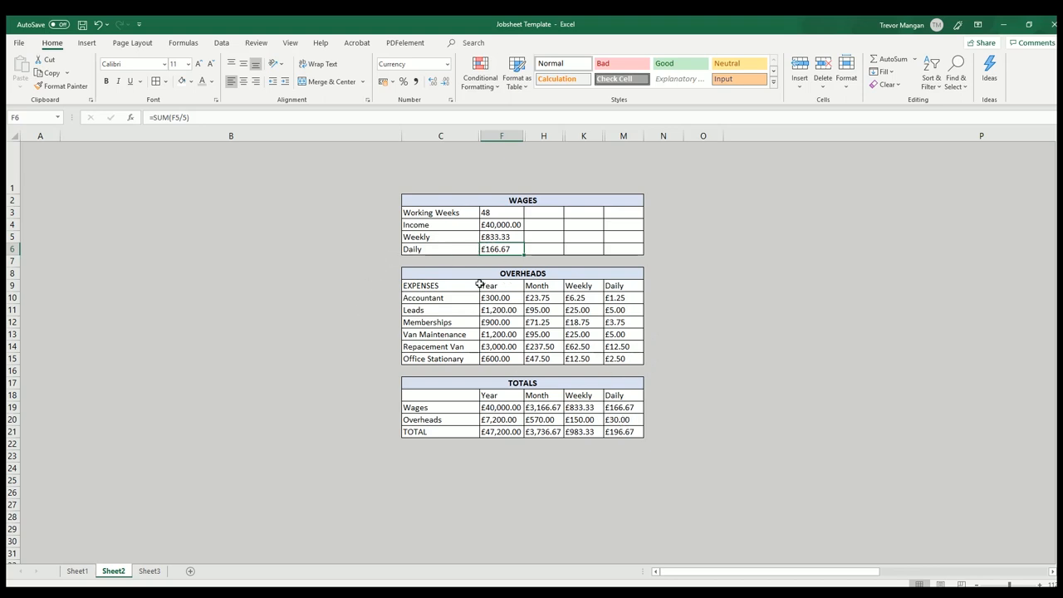
{"action": "mouse_move", "coordinate": [475, 257]}
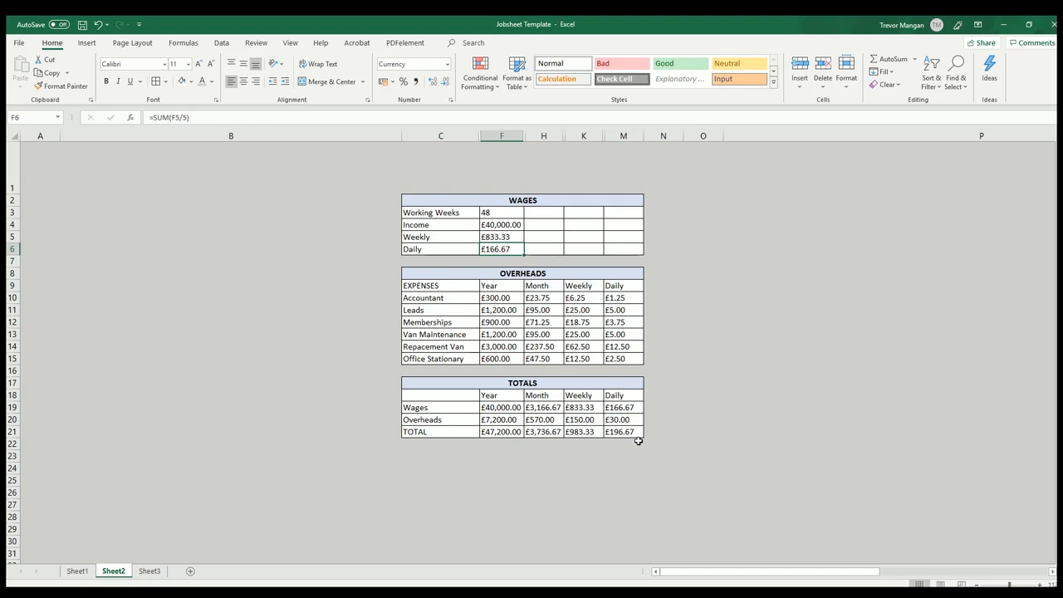
{"action": "left_click", "coordinate": [623, 431]}
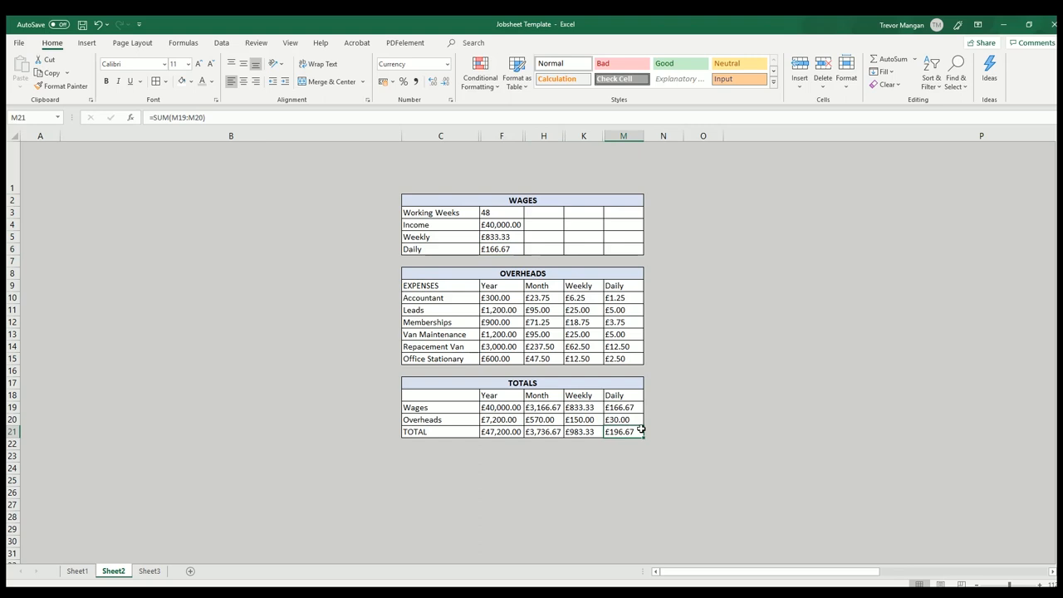
{"action": "mouse_move", "coordinate": [562, 375]}
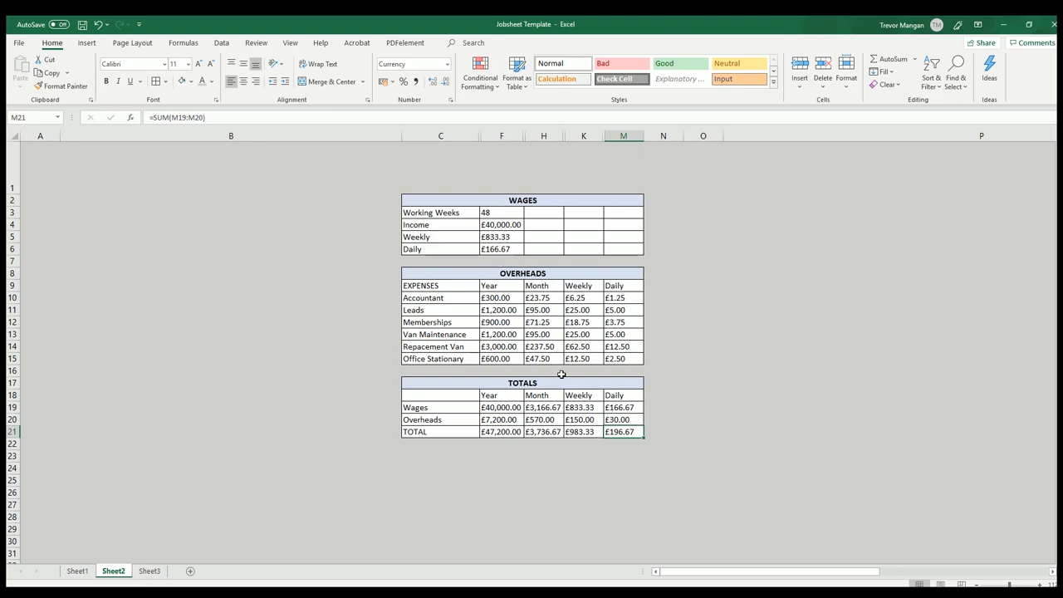
{"action": "mouse_move", "coordinate": [490, 241]}
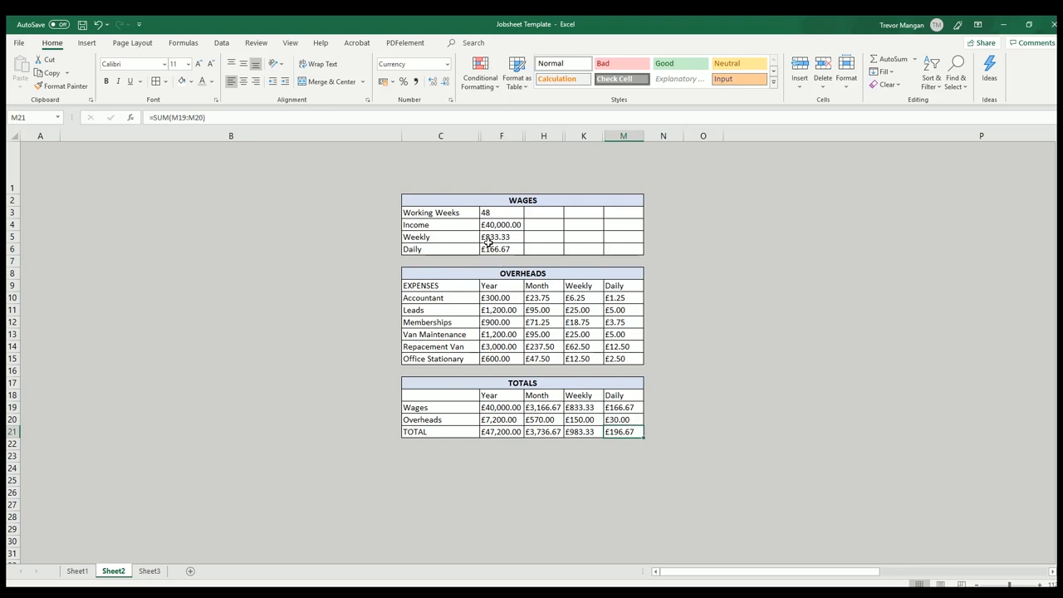
{"action": "mouse_move", "coordinate": [613, 440]}
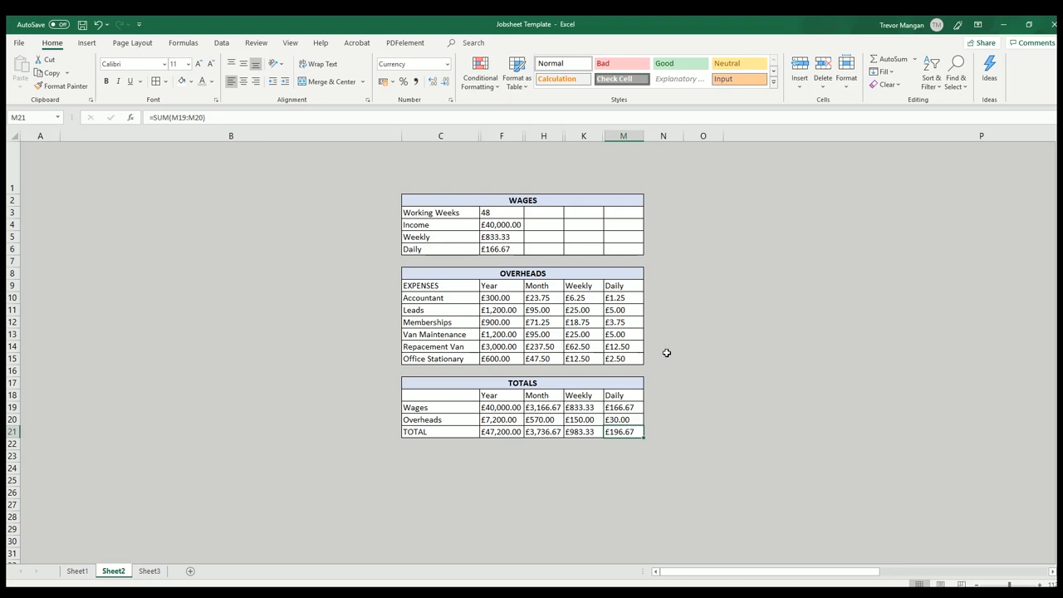
{"action": "mouse_move", "coordinate": [608, 322]}
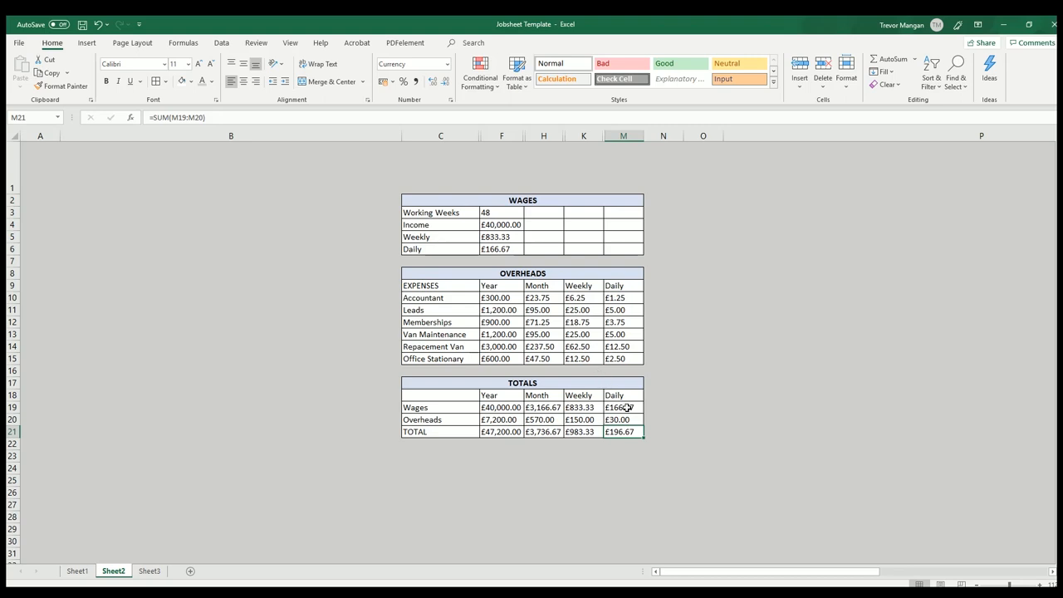
{"action": "mouse_move", "coordinate": [686, 467]}
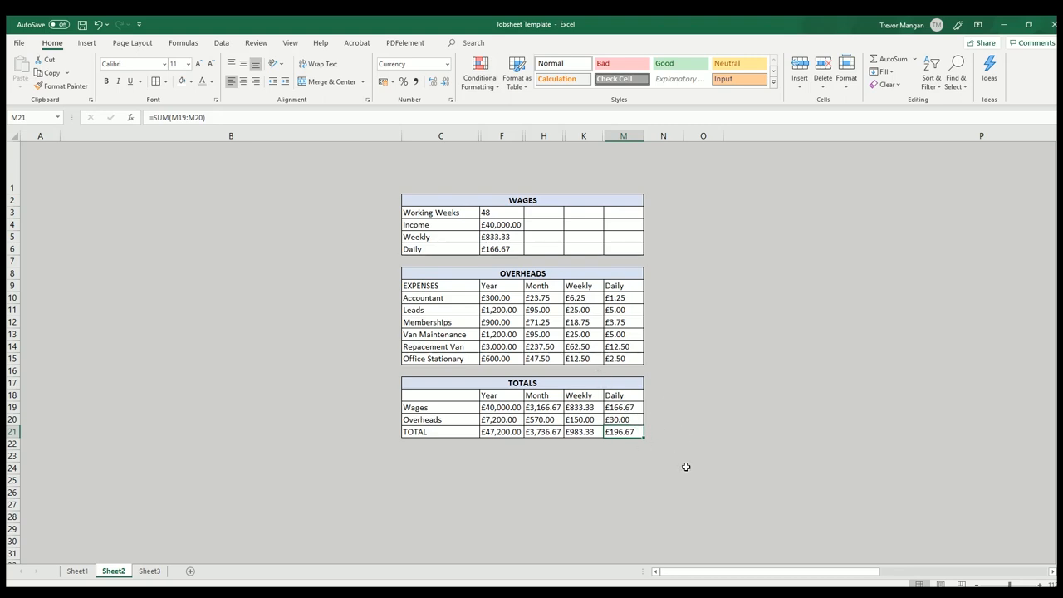
{"action": "mouse_move", "coordinate": [622, 426]}
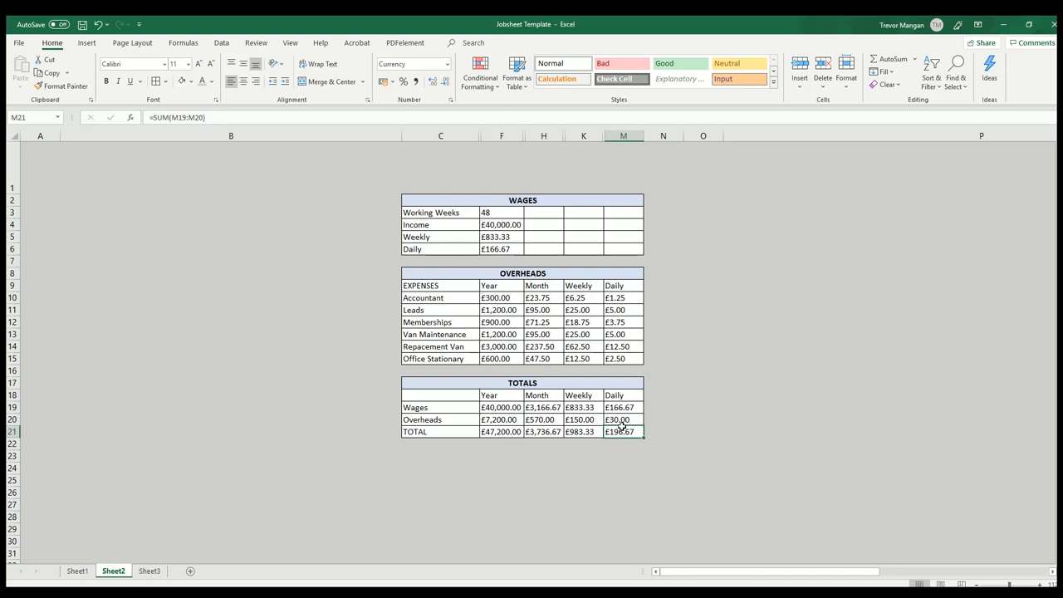
{"action": "mouse_move", "coordinate": [502, 304]}
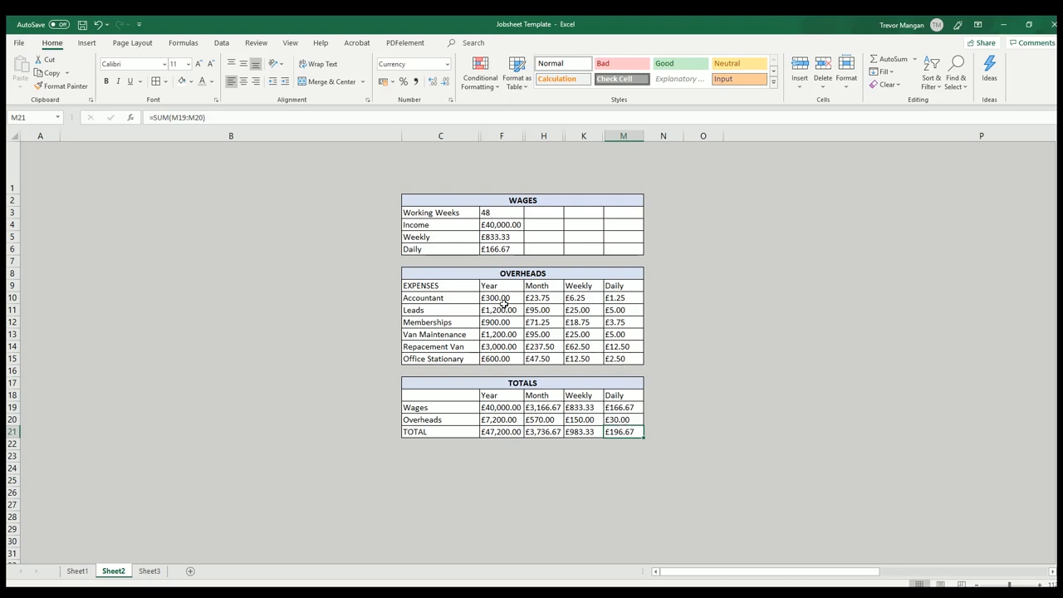
{"action": "left_click", "coordinate": [501, 310]}
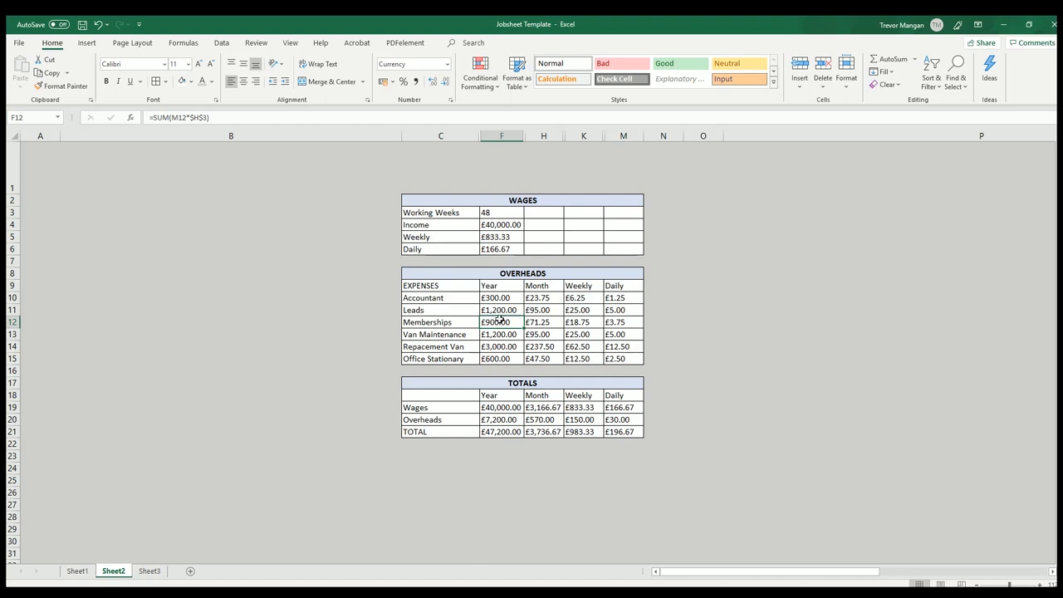
{"action": "left_click", "coordinate": [622, 431]}
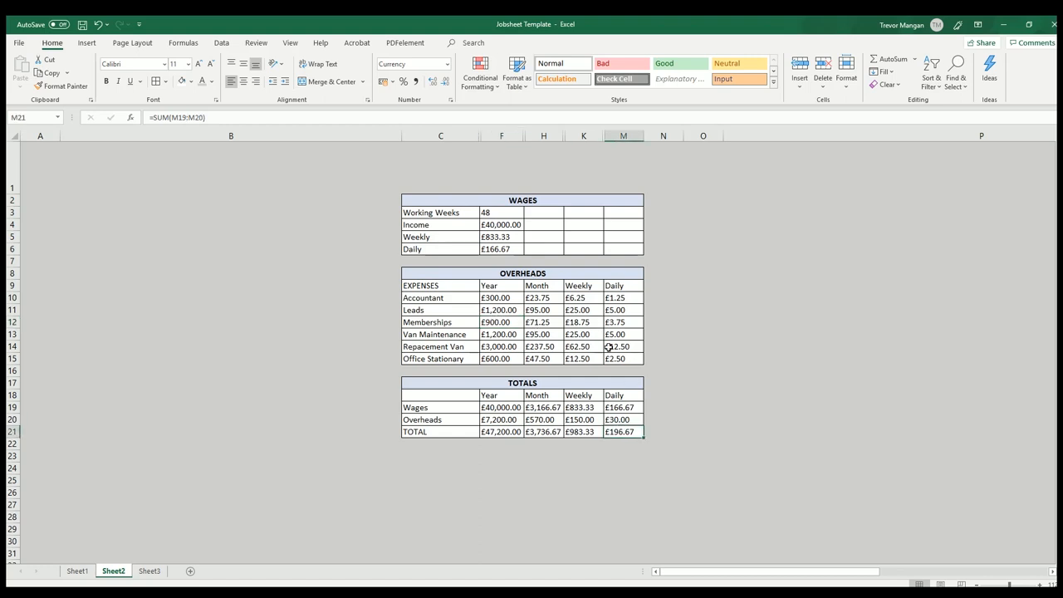
{"action": "mouse_move", "coordinate": [490, 249]}
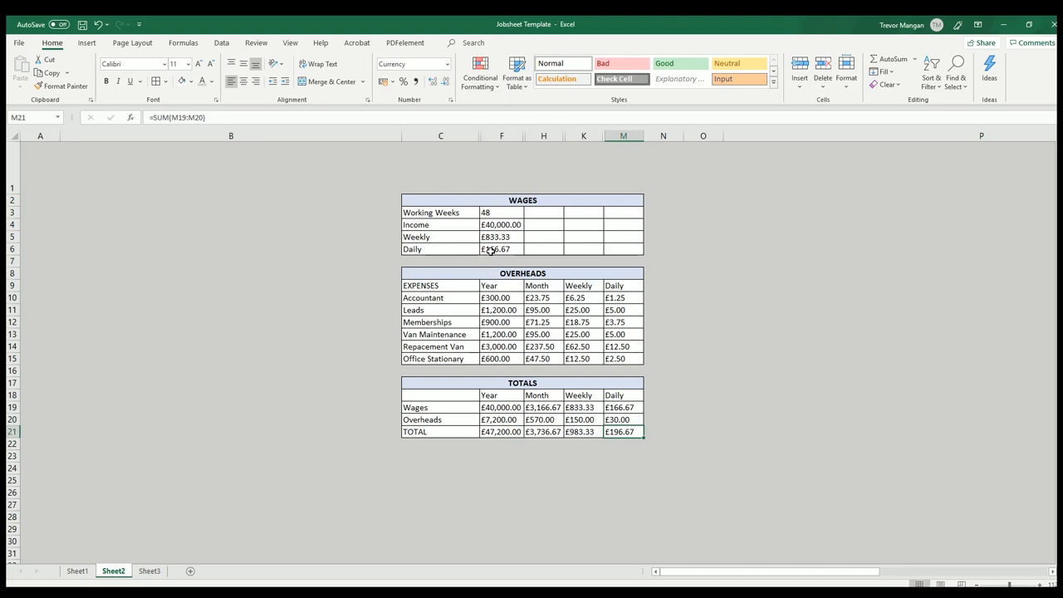
{"action": "left_click", "coordinate": [501, 249]}
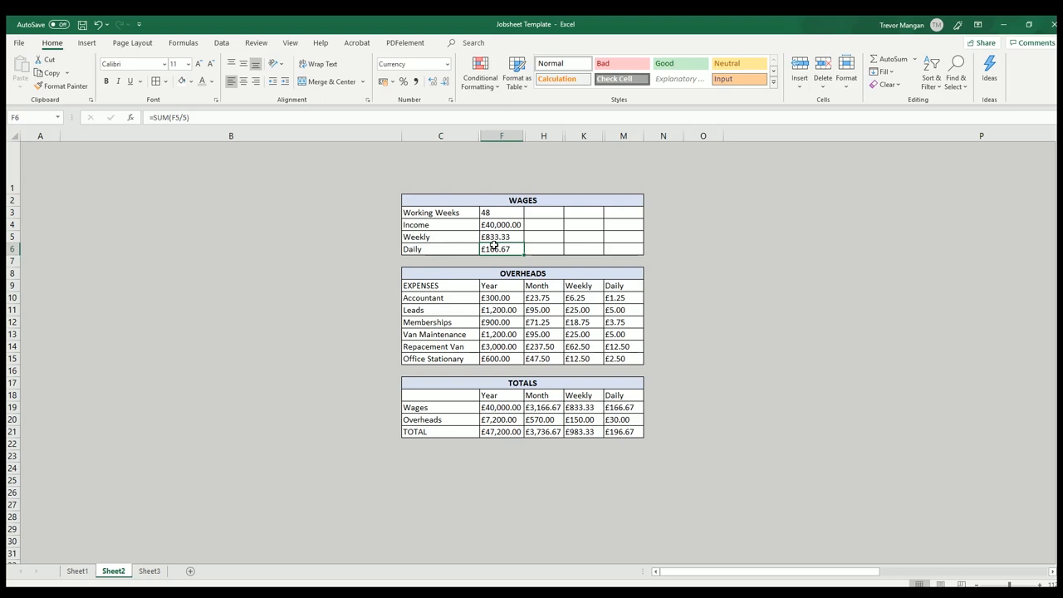
{"action": "left_click", "coordinate": [623, 431]}
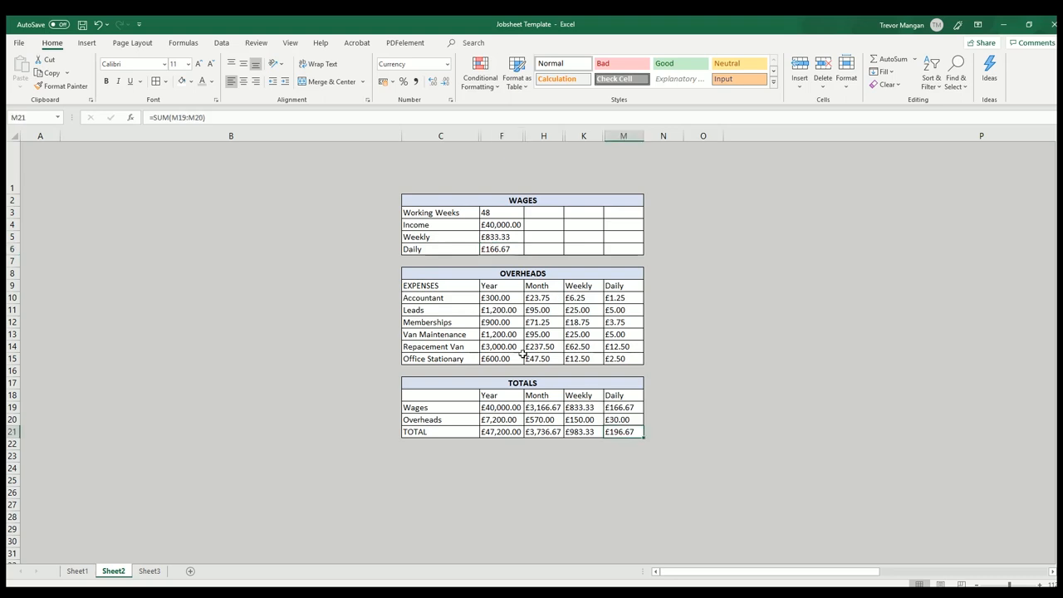
{"action": "mouse_move", "coordinate": [666, 404]}
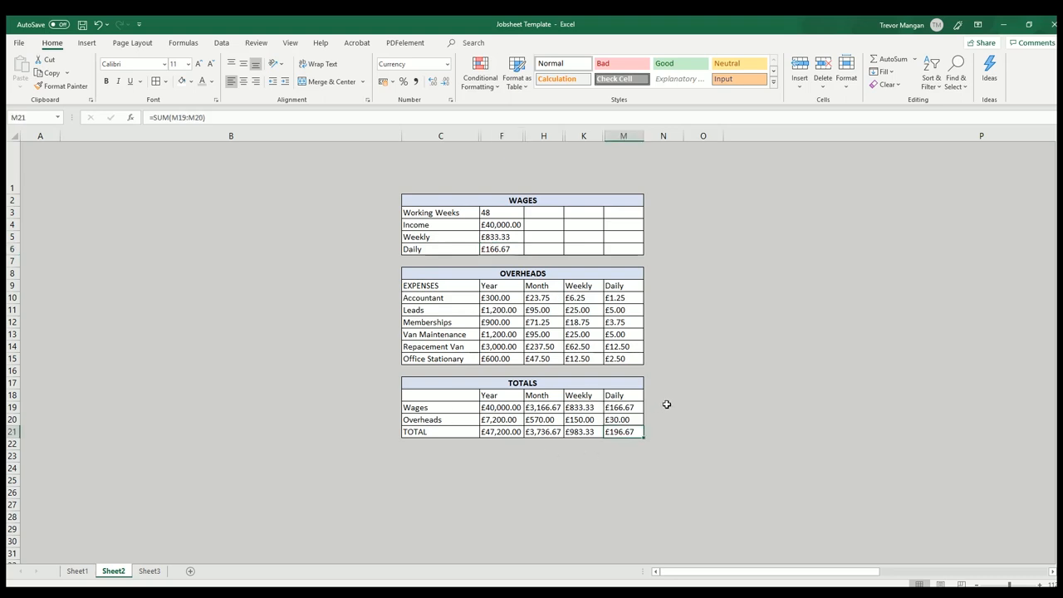